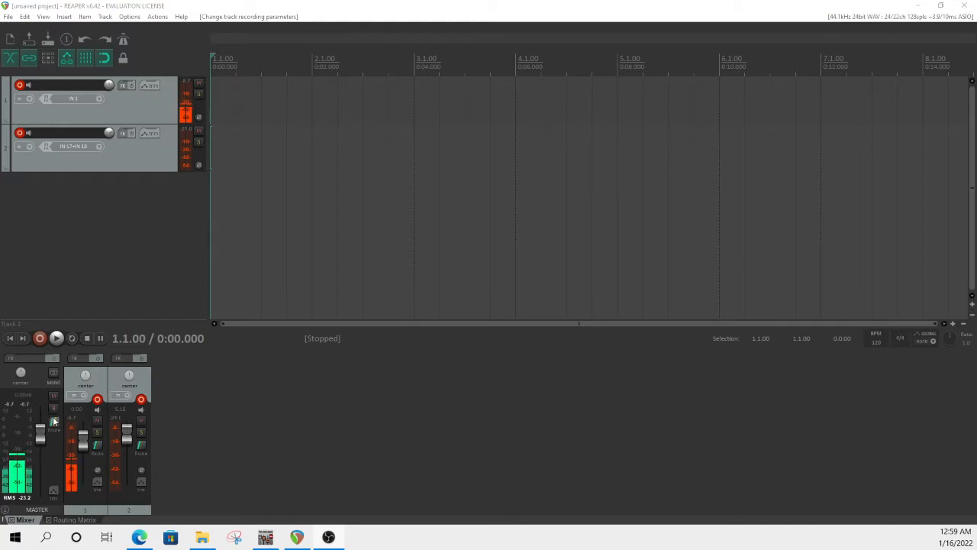
{"action": "mouse_move", "coordinate": [53, 422]}
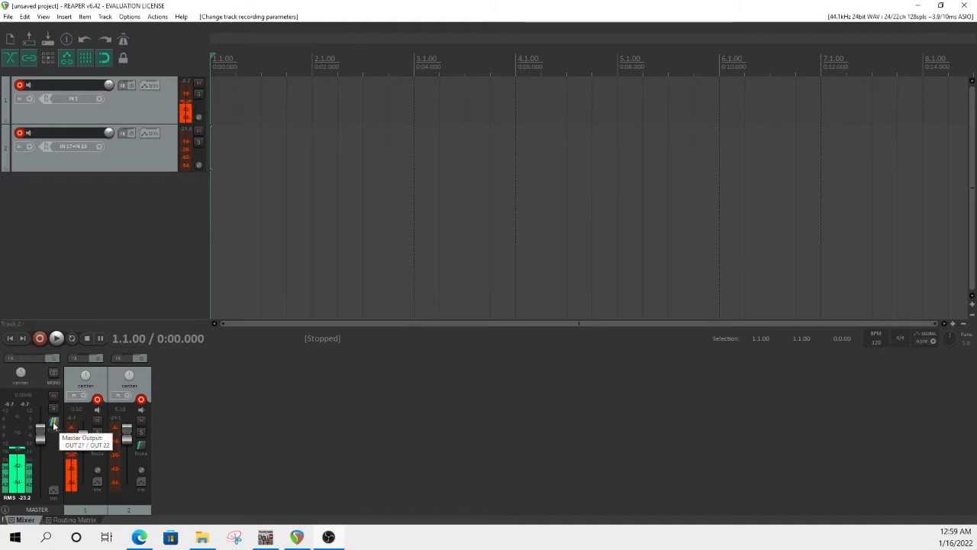
Show the master track's hardware output routing, currently sending to OUT 21/OUT 22
{"action": "left_click", "coordinate": [54, 424]}
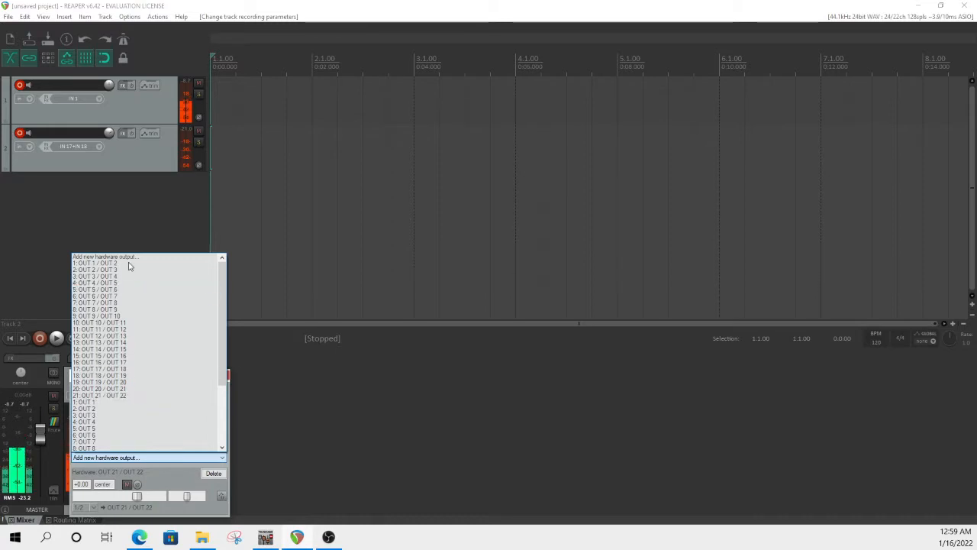
Add an OUT 1/OUT 2 hardware output to the master track and mute it
{"action": "left_click", "coordinate": [95, 263]}
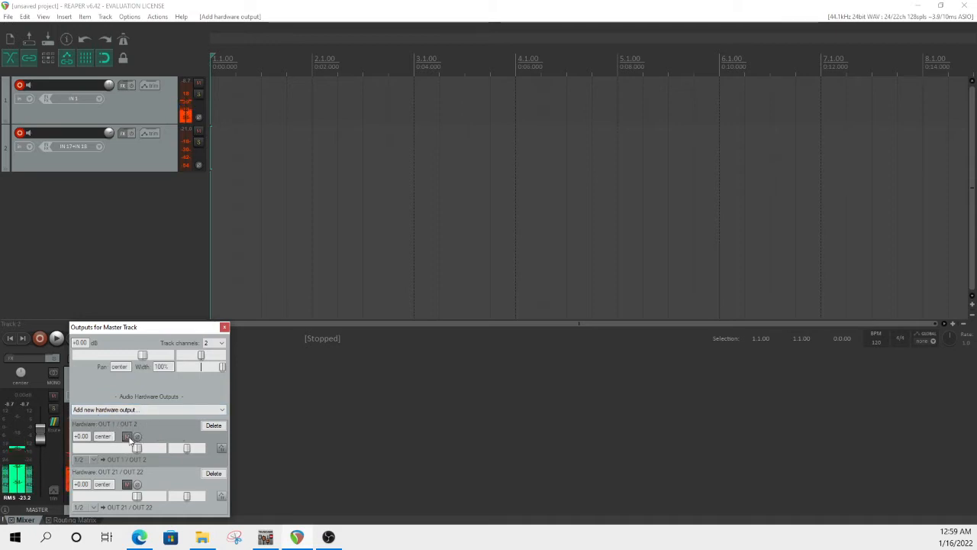
{"action": "left_click", "coordinate": [128, 436]}
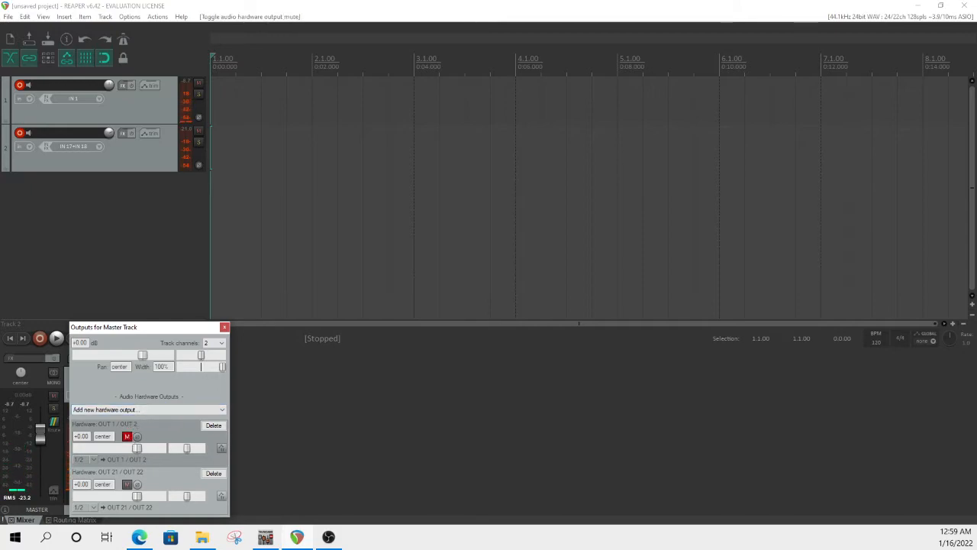
{"action": "left_click", "coordinate": [225, 326]}
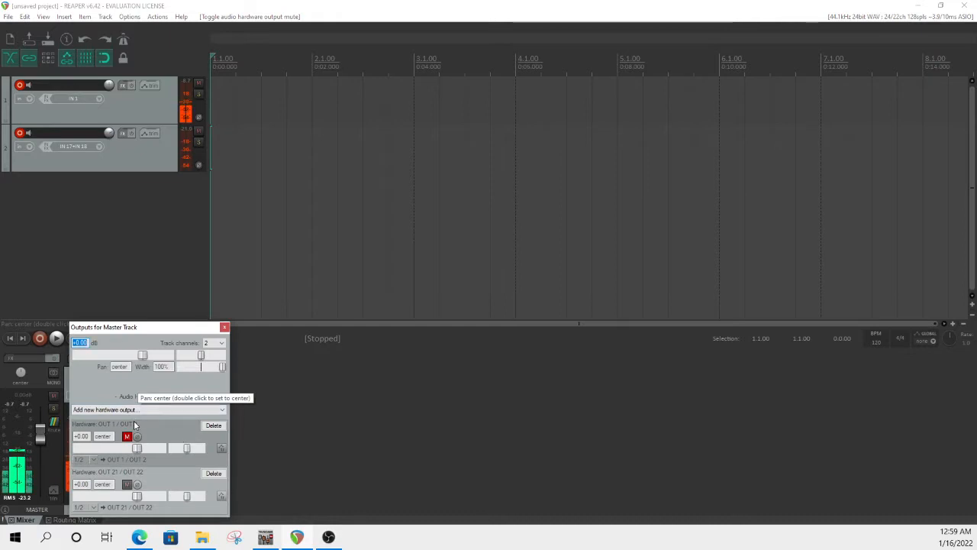
{"action": "mouse_move", "coordinate": [354, 409]}
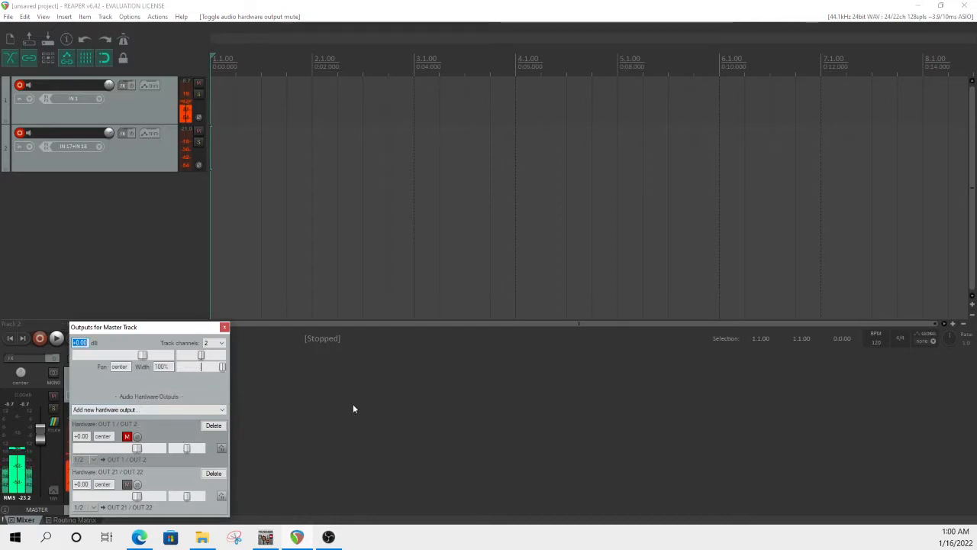
Delete the muted OUT 1/OUT 2 hardware output from the master track
{"action": "left_click", "coordinate": [214, 425]}
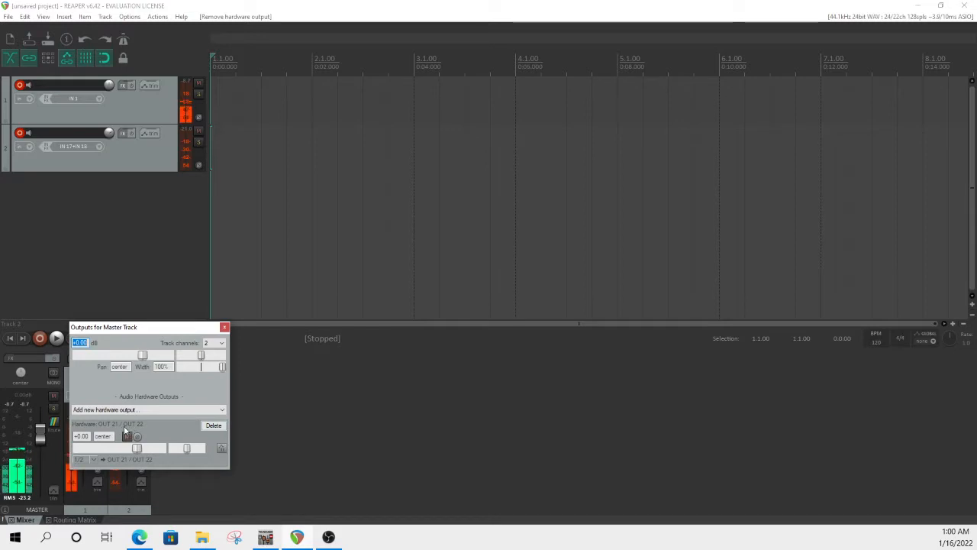
{"action": "left_click", "coordinate": [127, 436]}
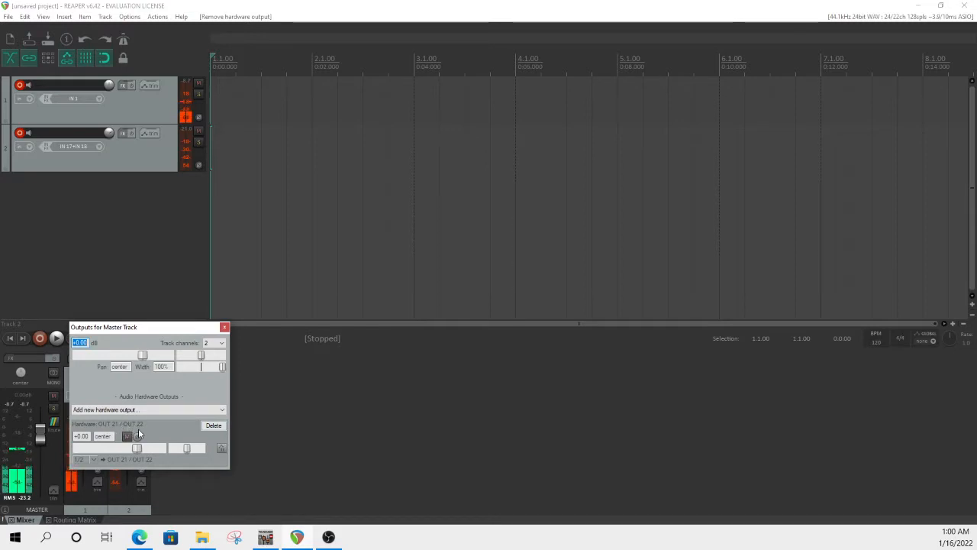